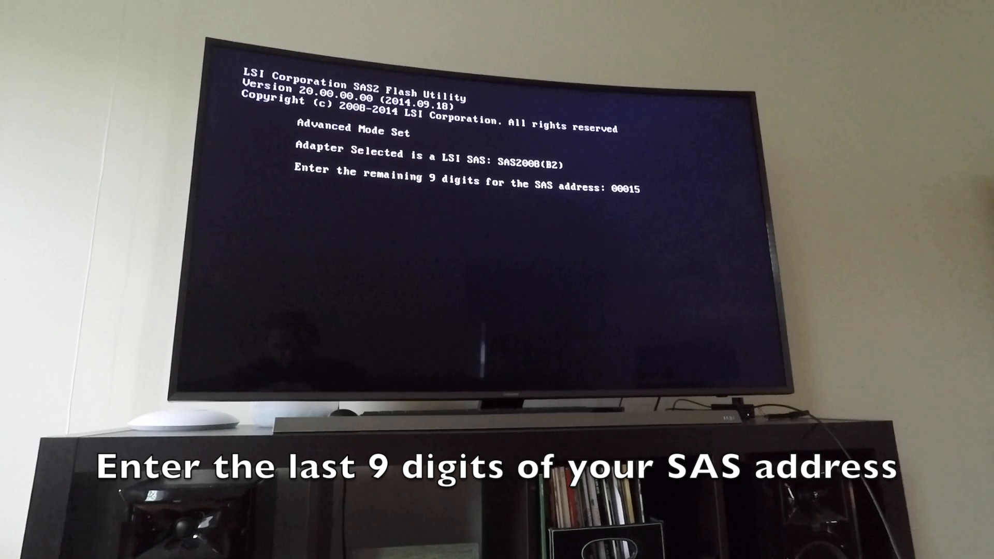
- Enter the remaining SAS address digits (31F0) at the sas2flash prompt
type("31F0")
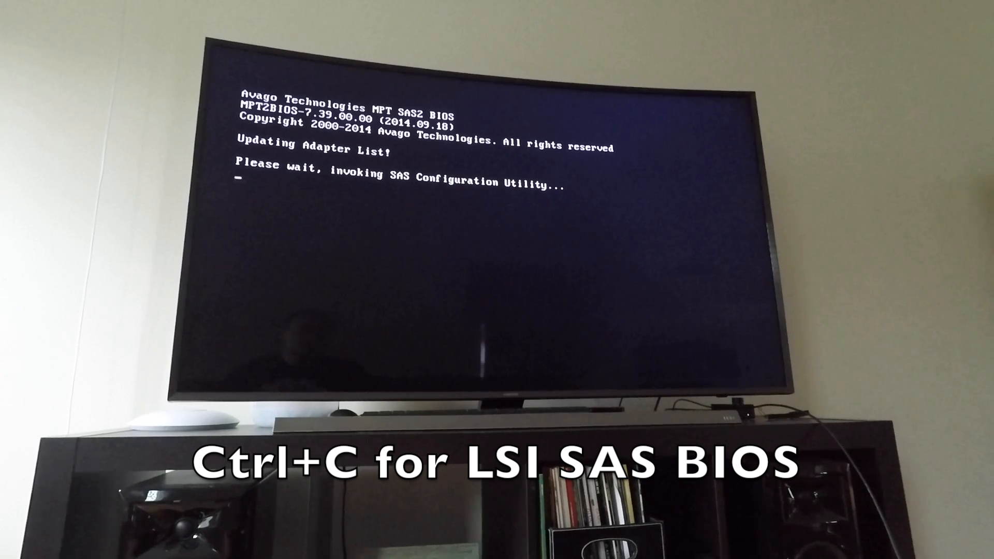
- Press Ctrl+C during boot to view the adapter list with 20.00.04.00-IT firmware enabled
key("ctrl+c")
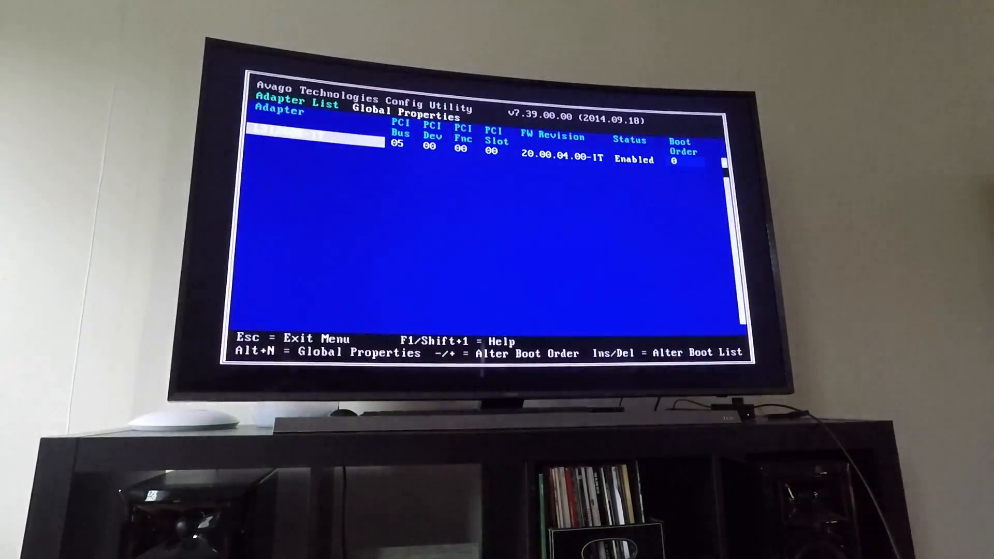